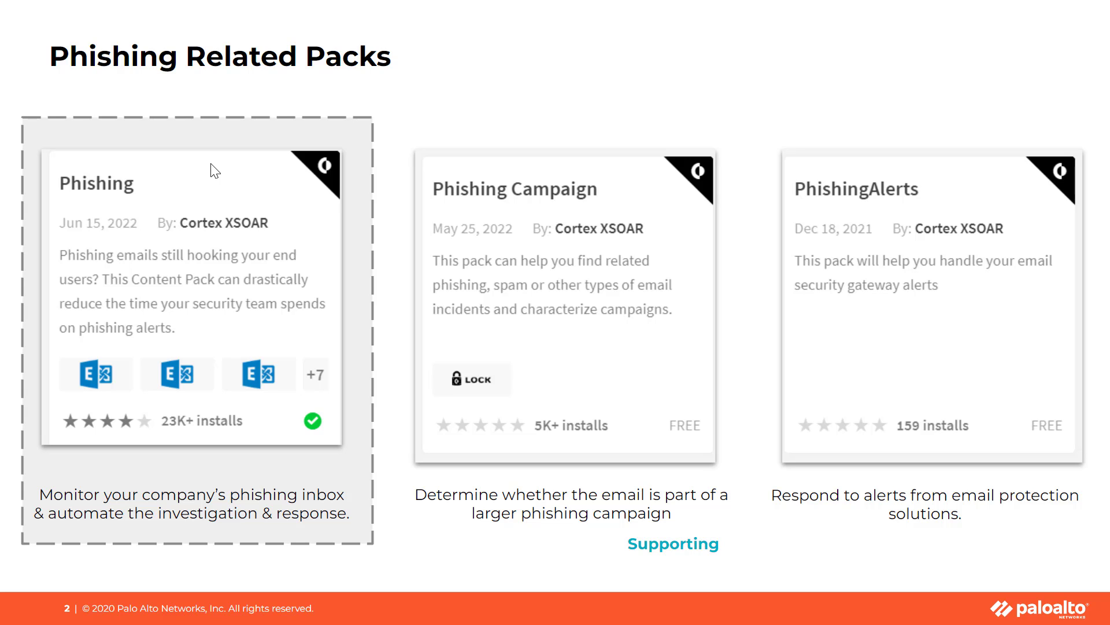
mouse_move(1003, 199)
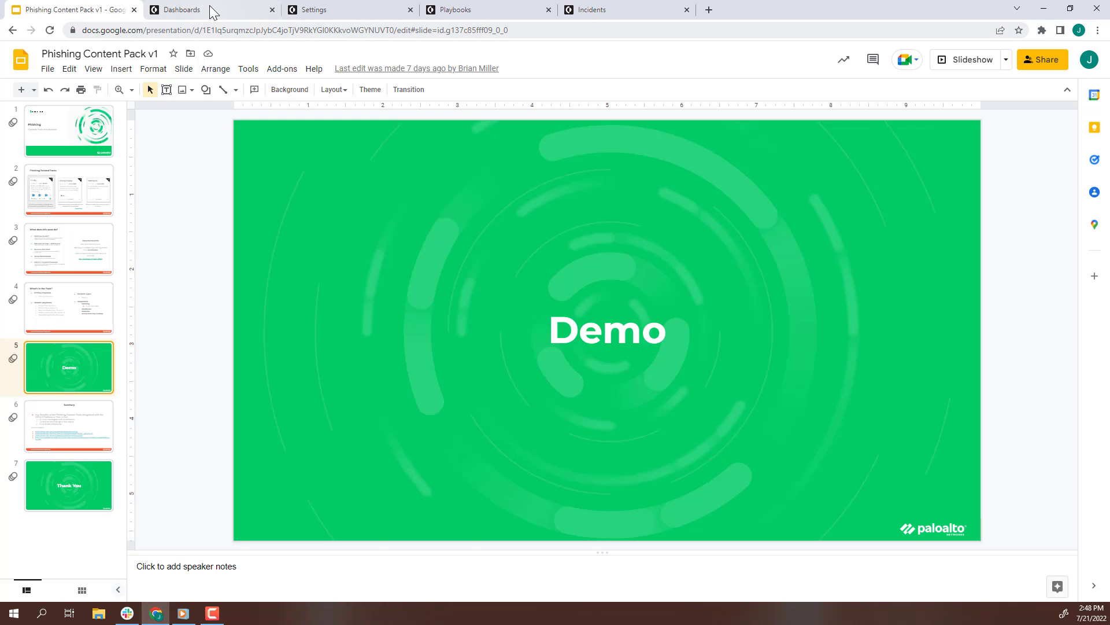
- Show the O365 Outlook Mail (Graph API) instance configuration with Phishing incident type and Graph Mail Mapper
click(181, 10)
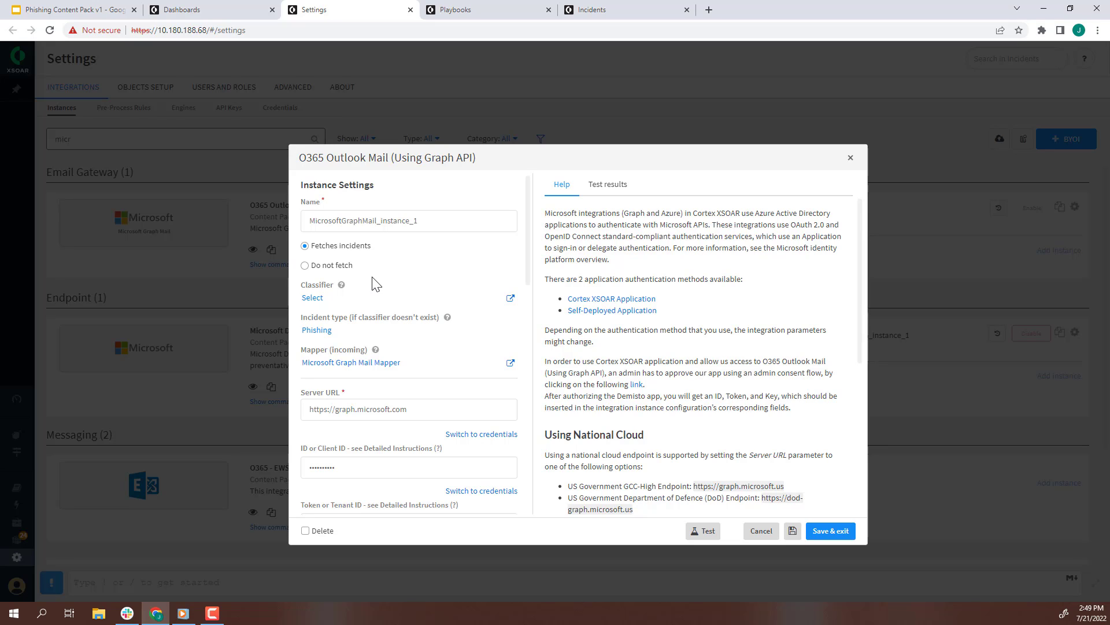
mouse_move(347, 301)
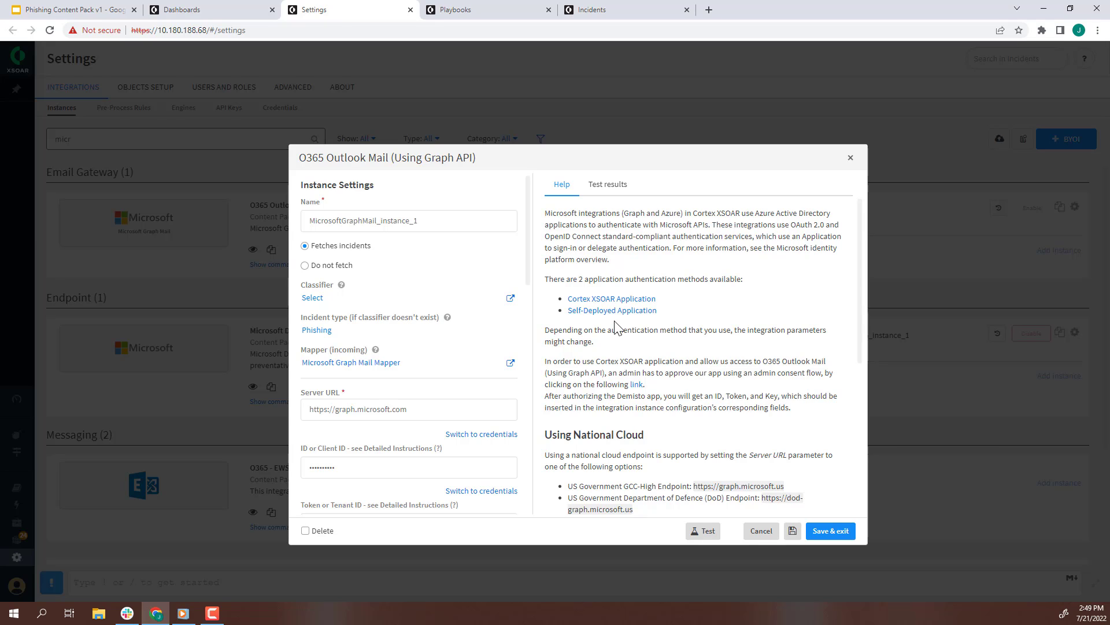
- Run the instance connection test and get a Success result under Test results
scroll(down, 3)
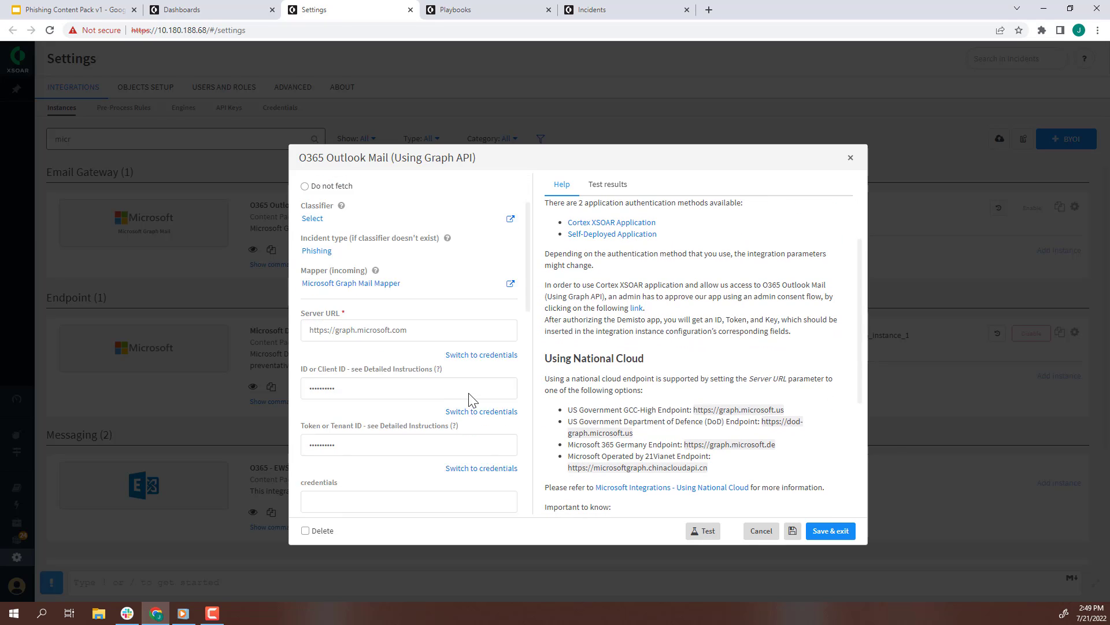
scroll(down, 3)
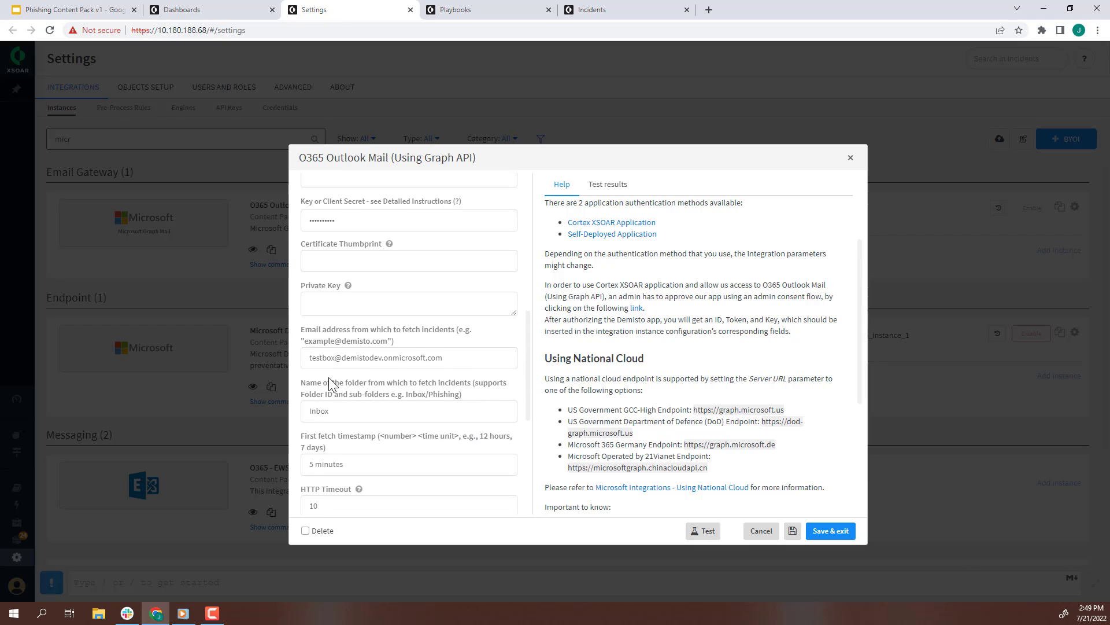
mouse_move(297, 322)
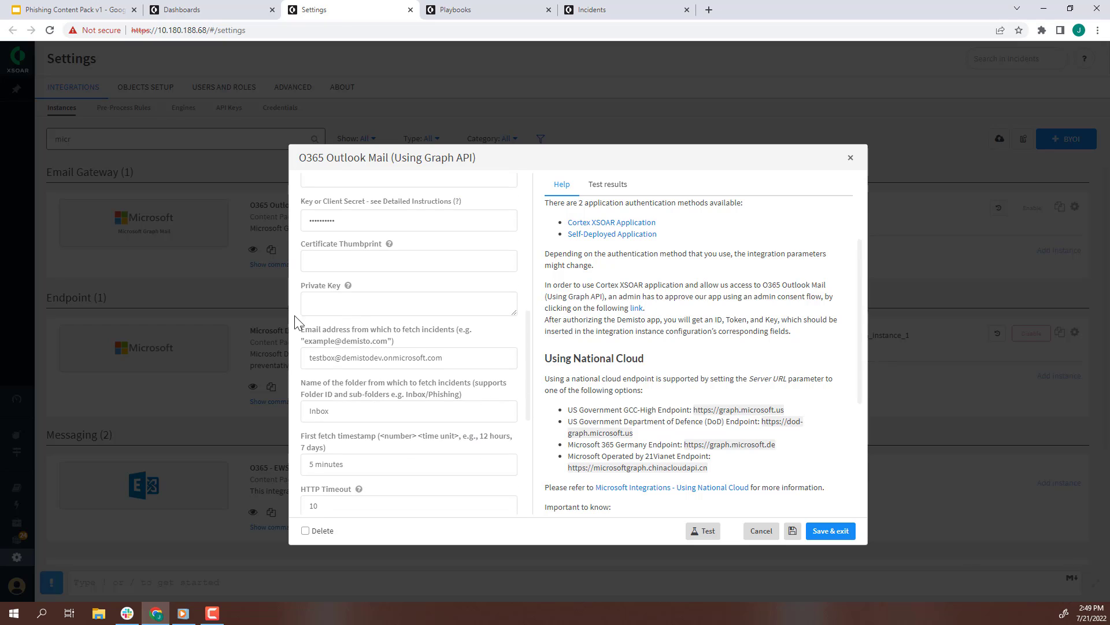
mouse_move(341, 385)
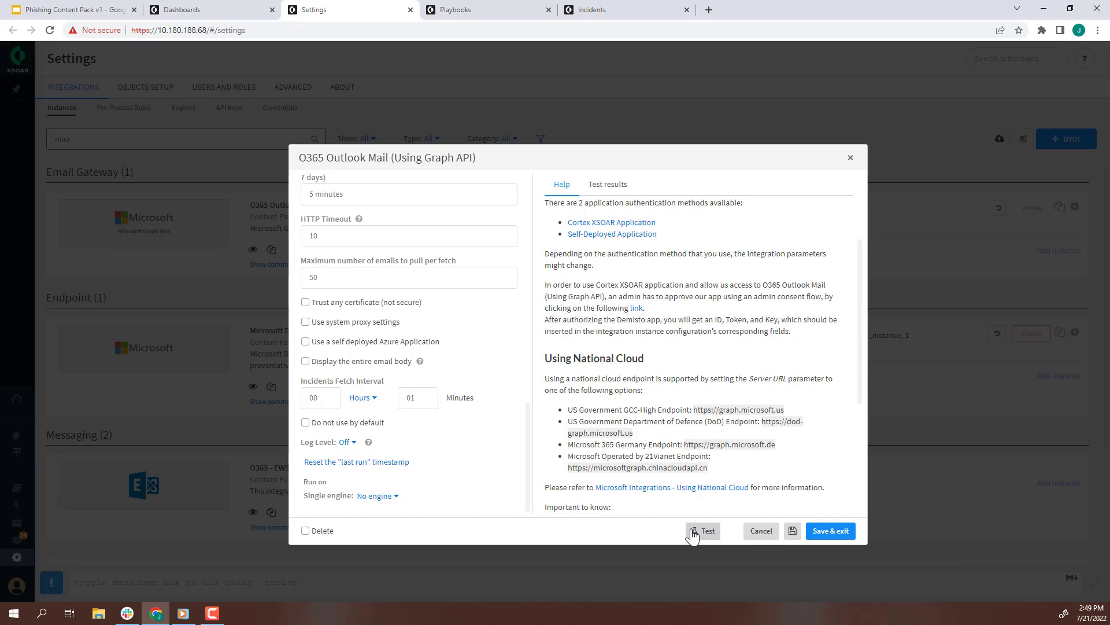
click(702, 531)
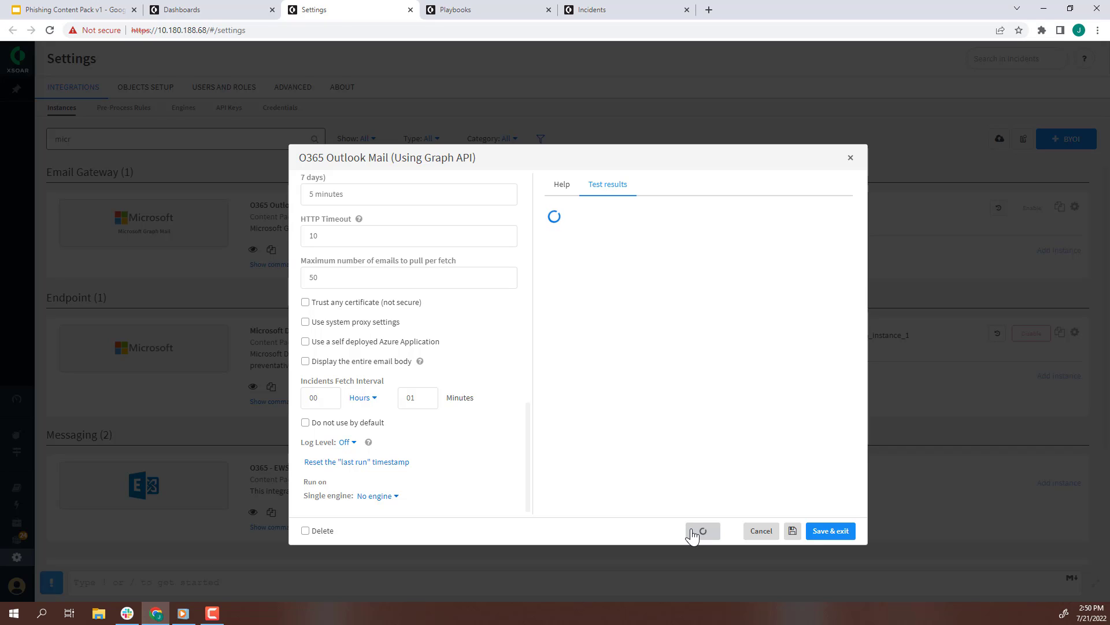
click(703, 530)
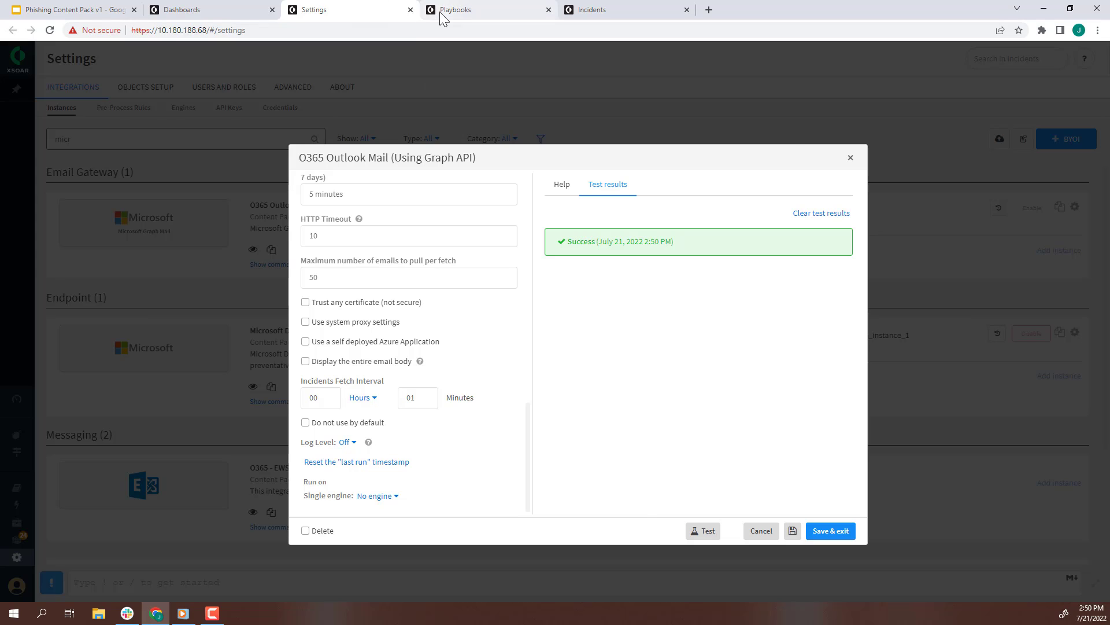
- Walk the Phishing - Generic v3 canvas from trigger and triage to the Engage with User branch
click(453, 9)
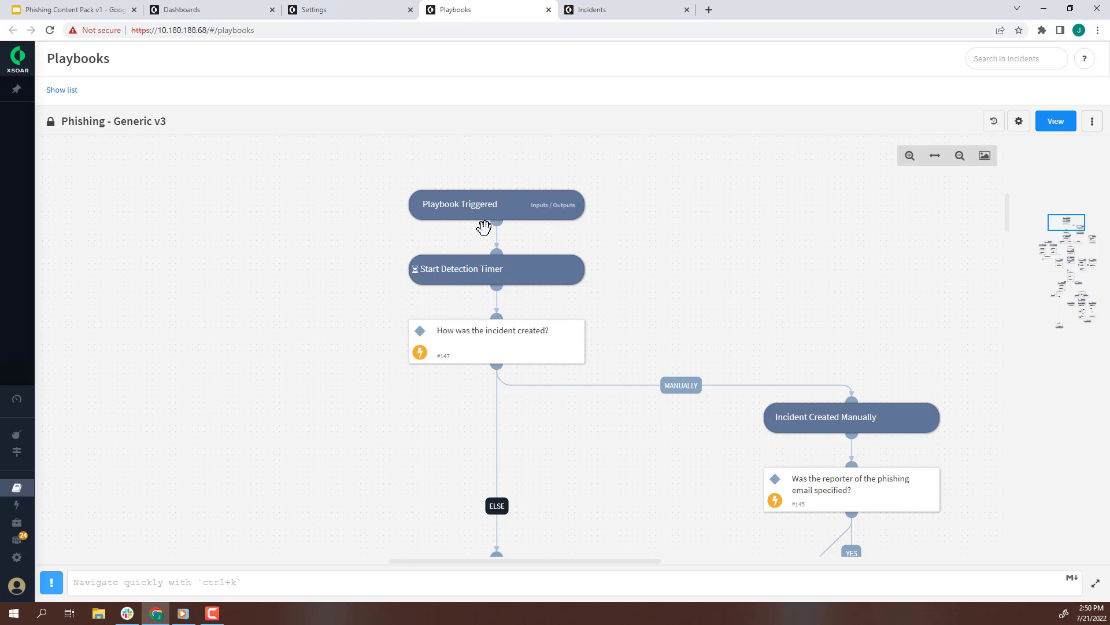
scroll(down, 3)
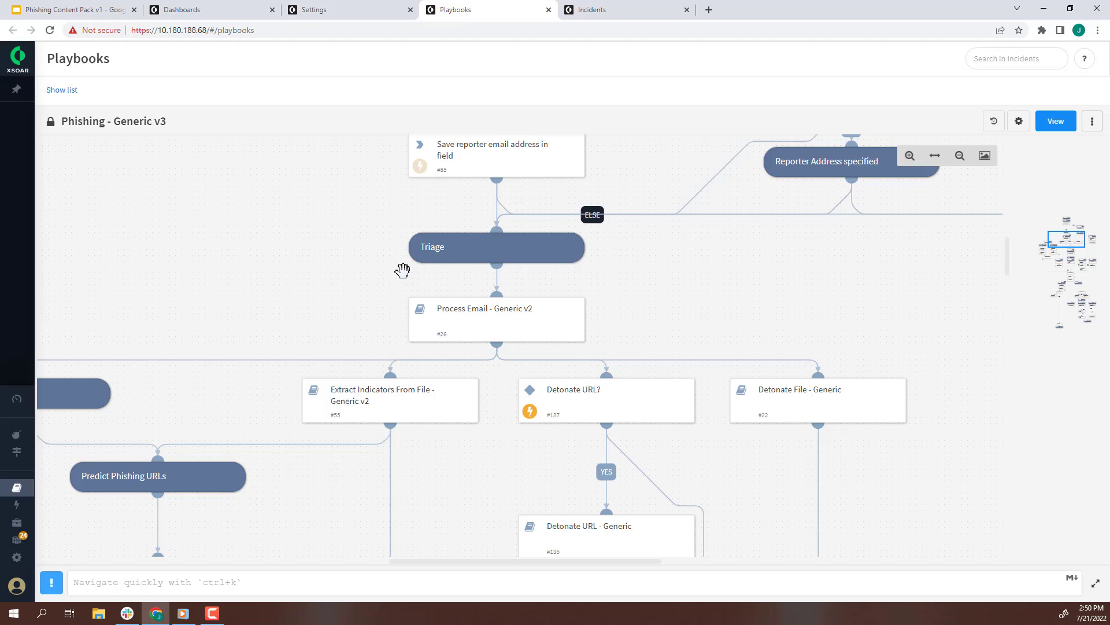
mouse_move(520, 361)
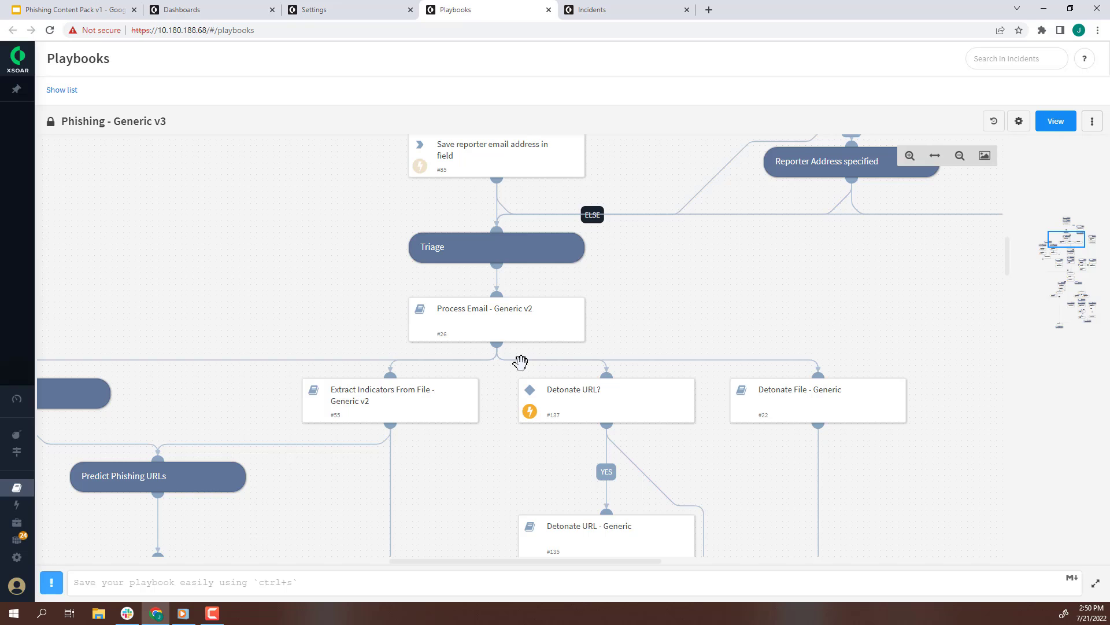
mouse_move(444, 360)
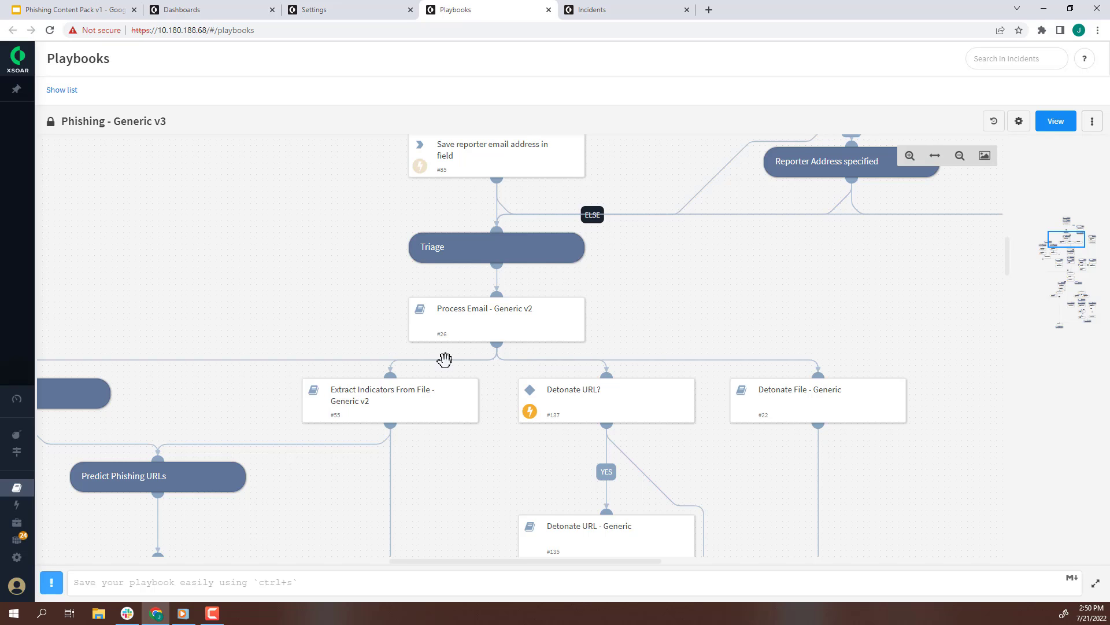
mouse_move(317, 355)
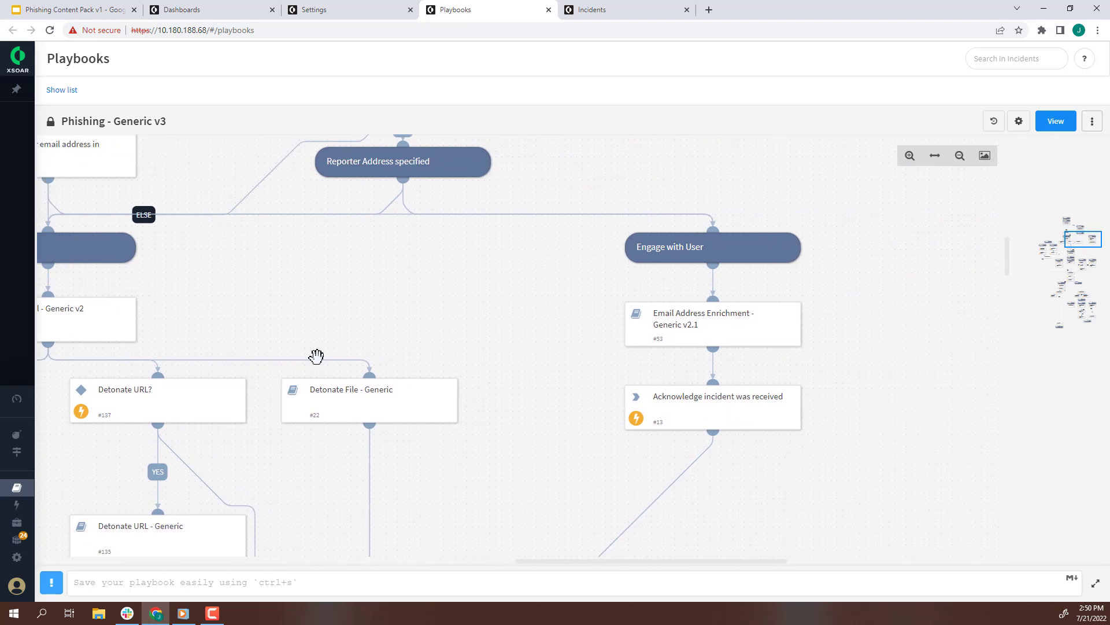
drag(317, 356, 643, 474)
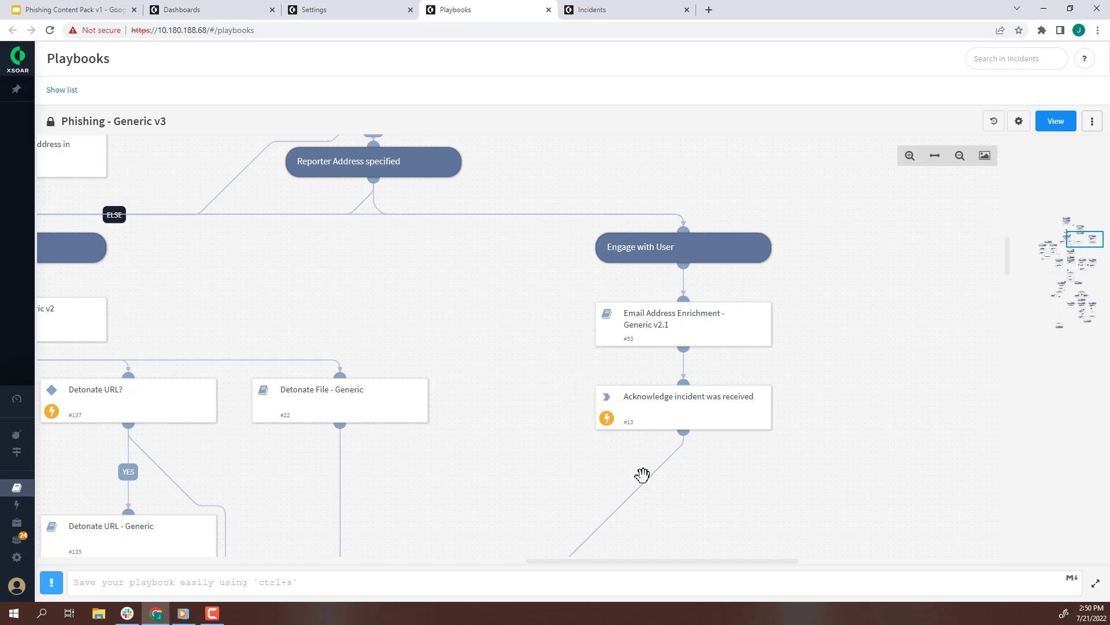
mouse_move(640, 438)
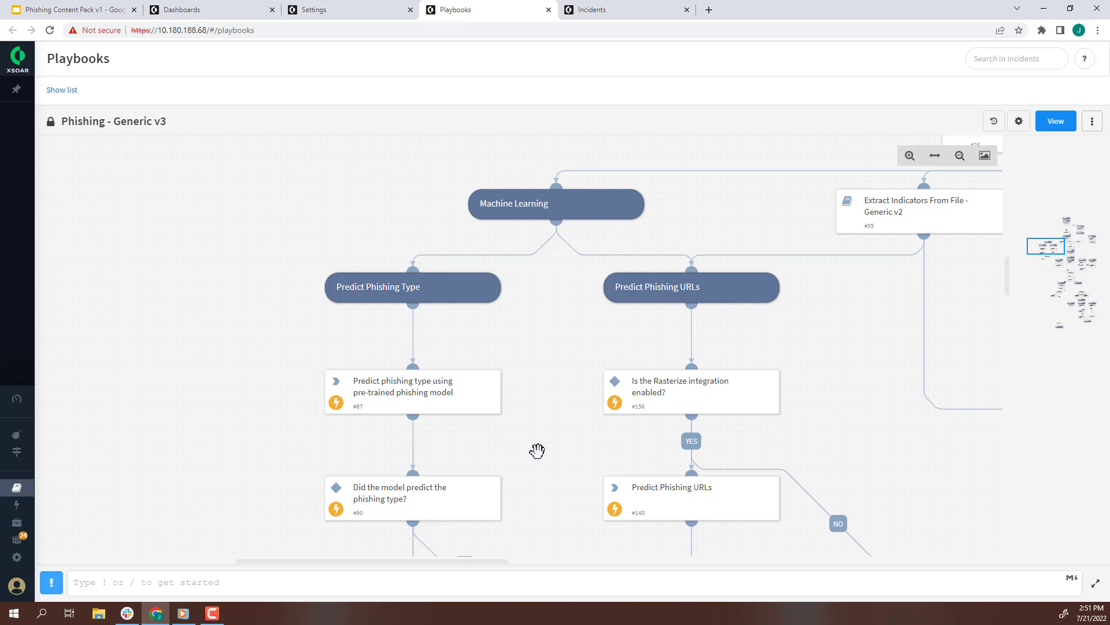
mouse_move(487, 299)
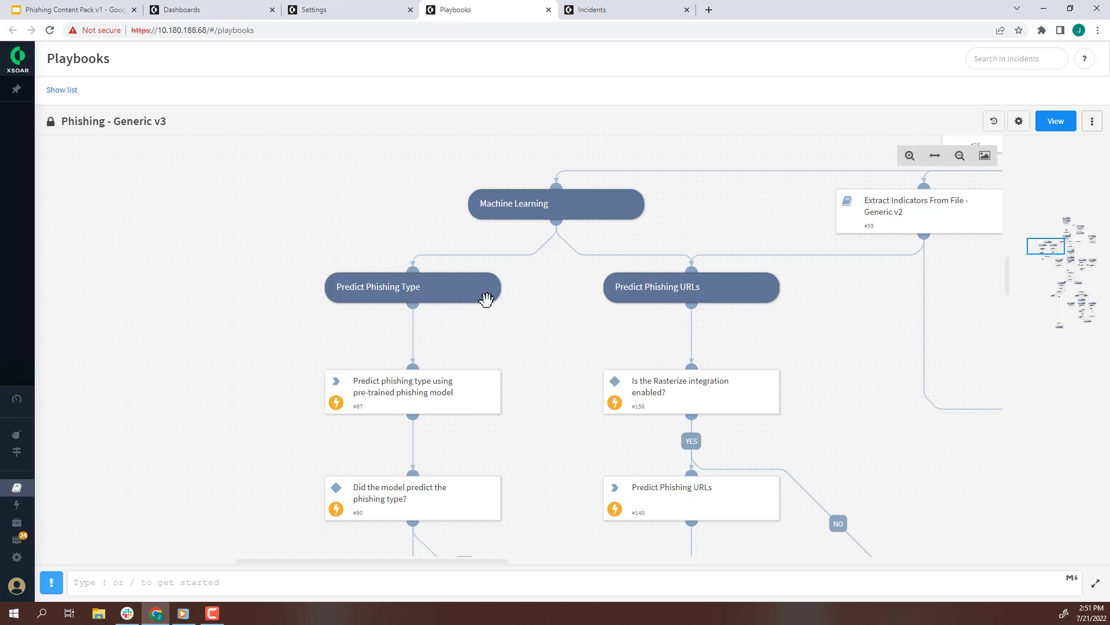
mouse_move(820, 316)
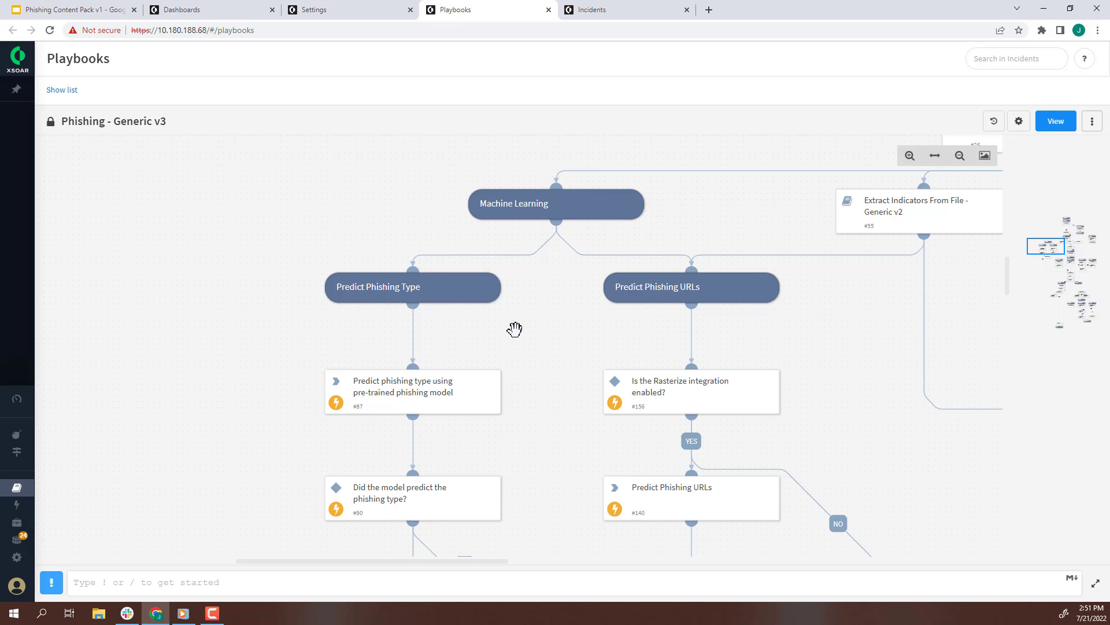
mouse_move(530, 381)
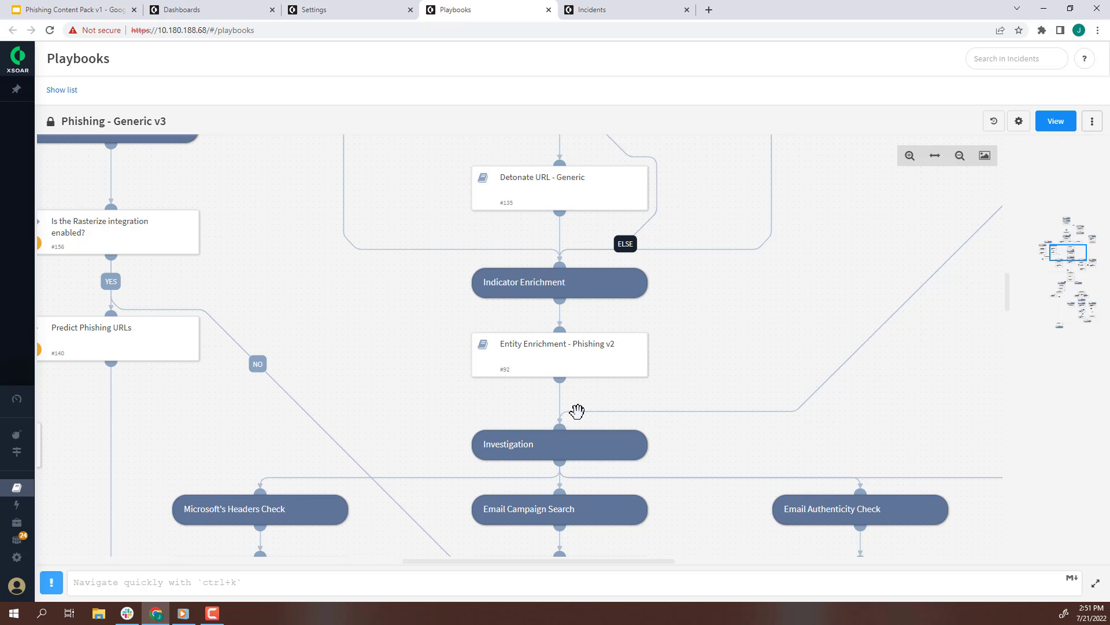
scroll(down, 3)
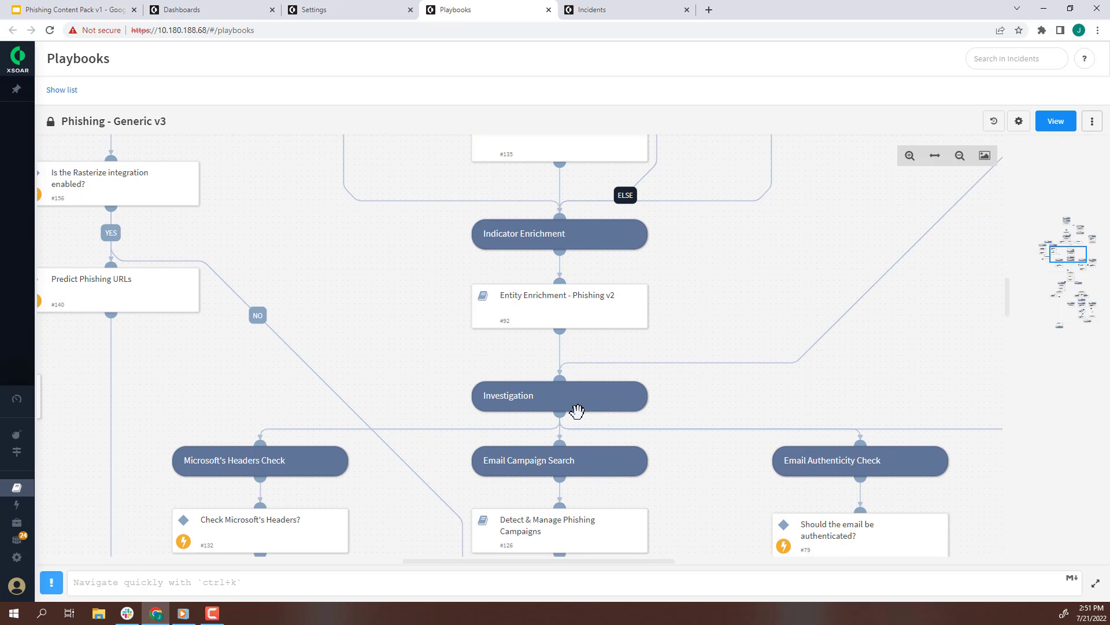
scroll(down, 3)
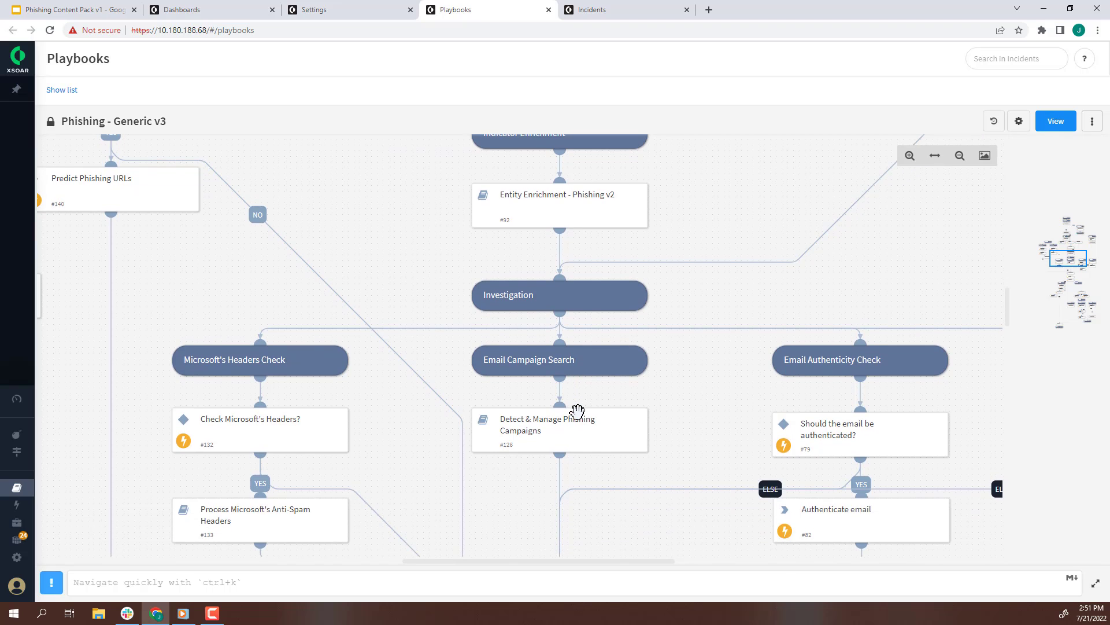
scroll(down, 3)
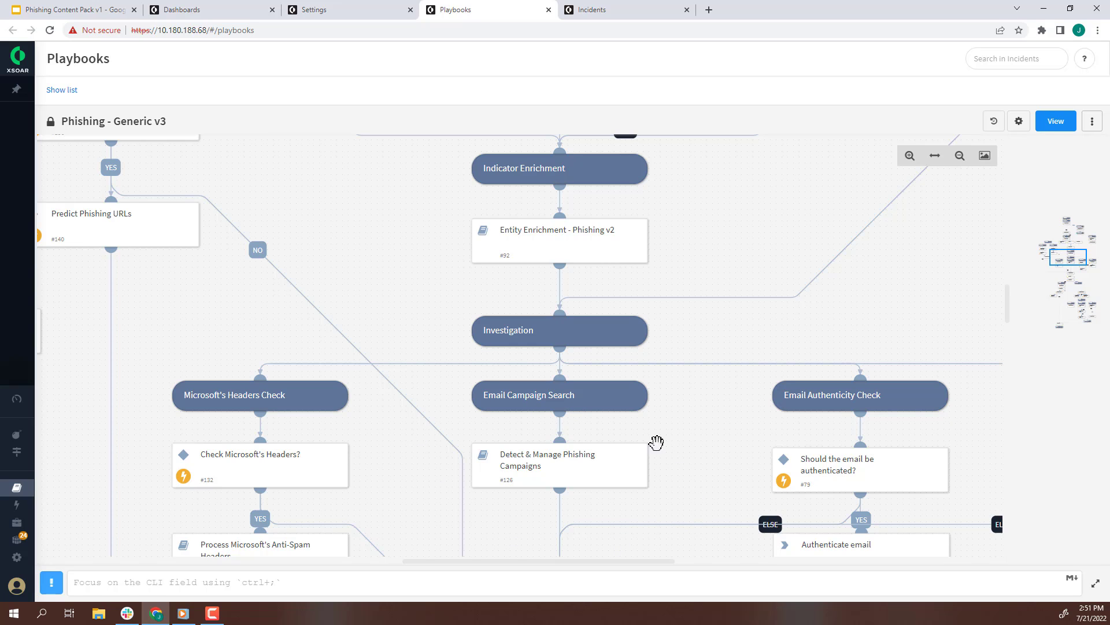
mouse_move(470, 454)
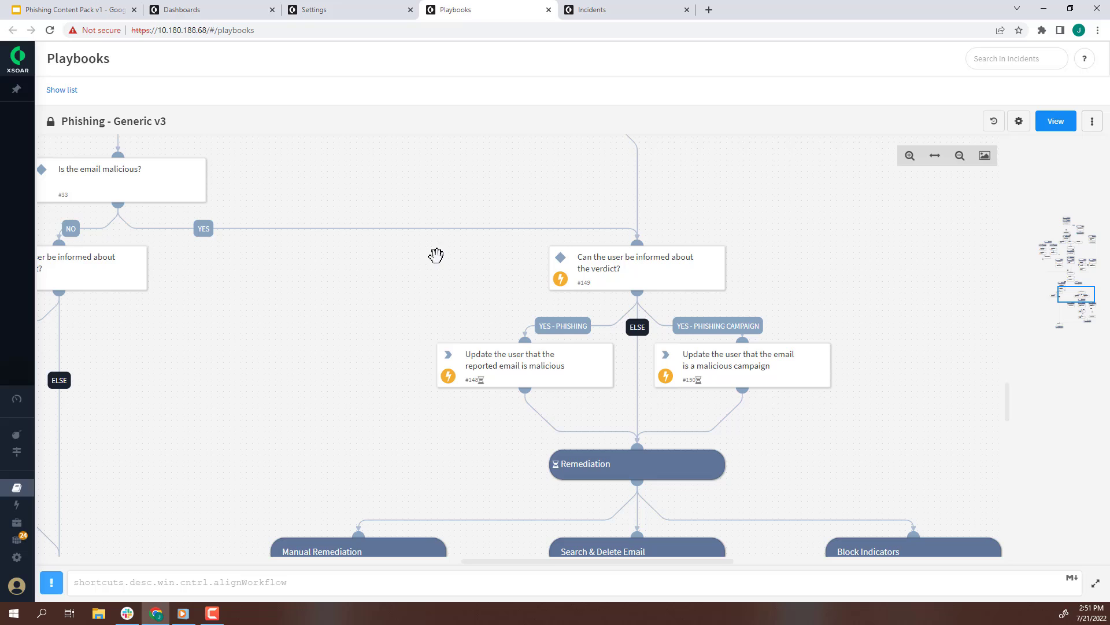
mouse_move(595, 411)
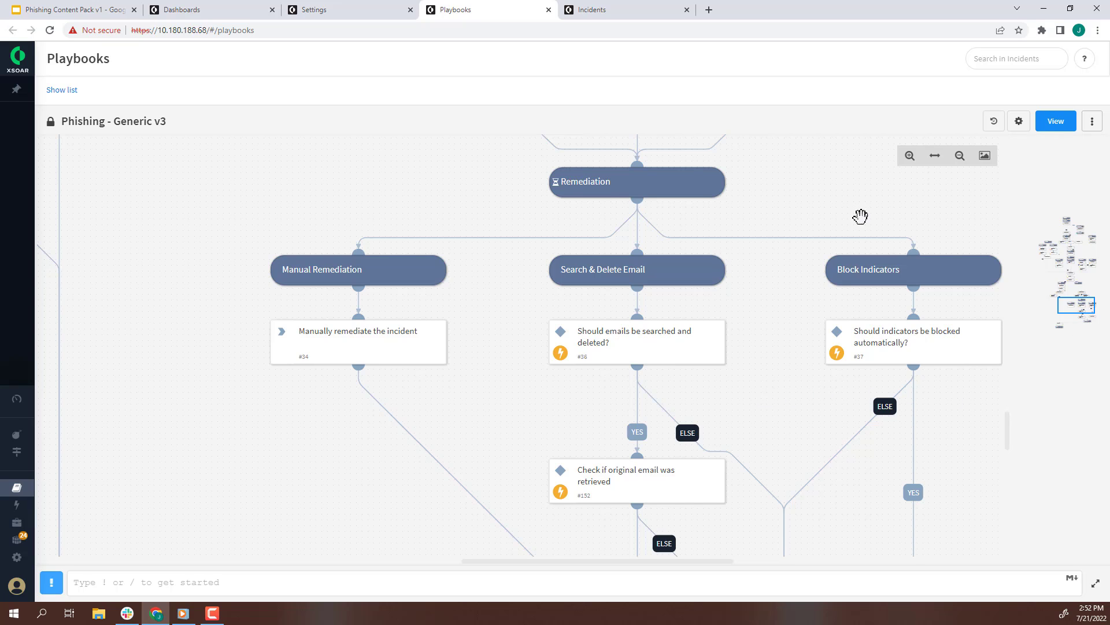
mouse_move(574, 411)
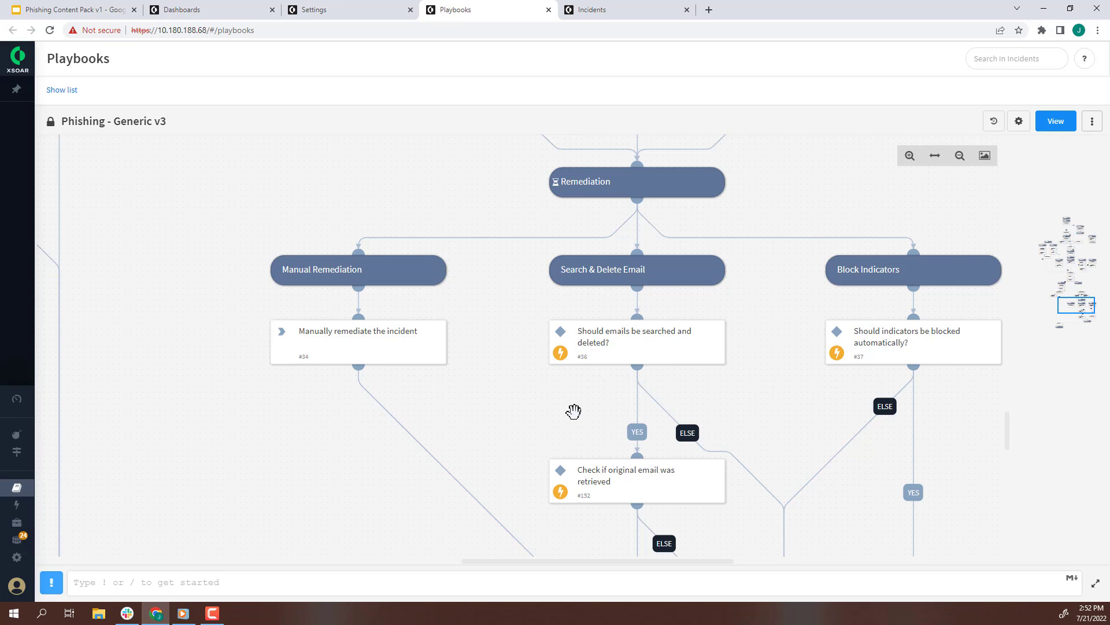
mouse_move(507, 347)
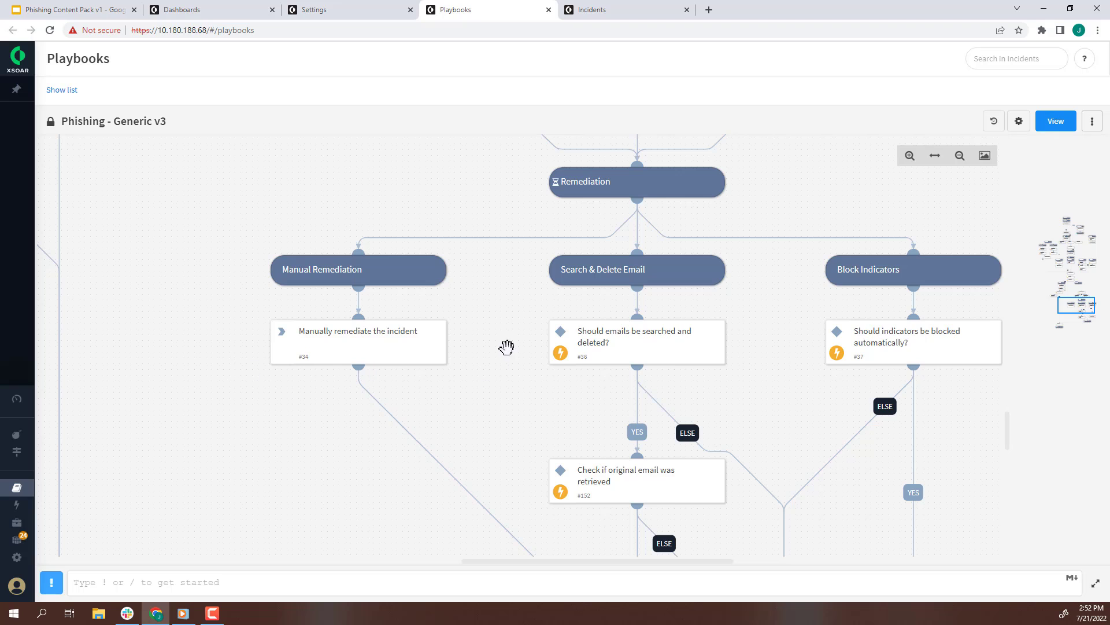
mouse_move(392, 362)
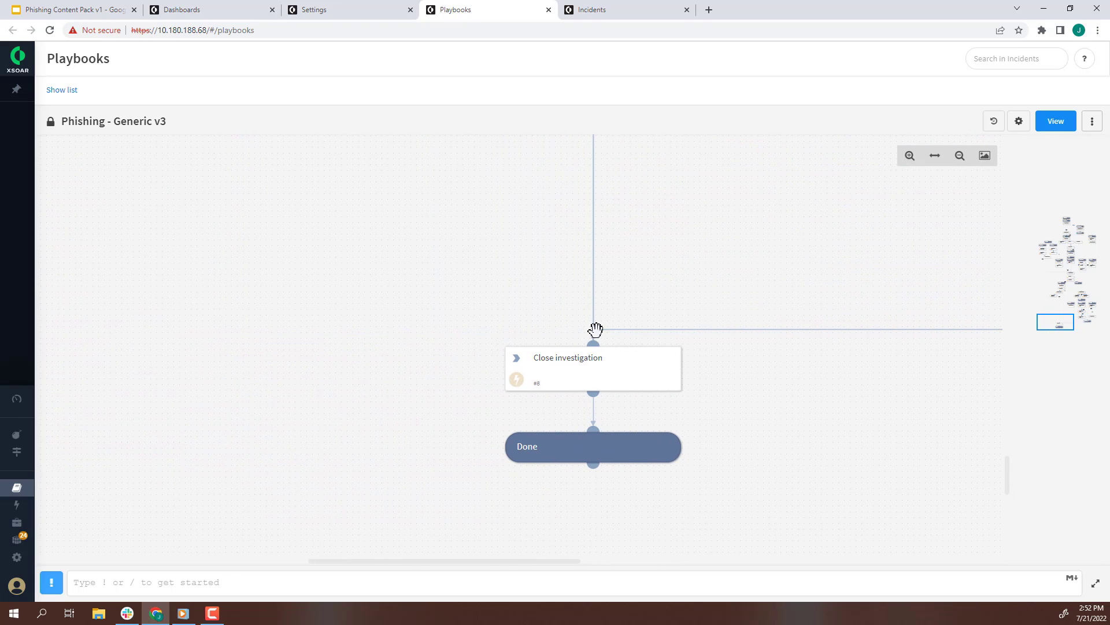
mouse_move(476, 345)
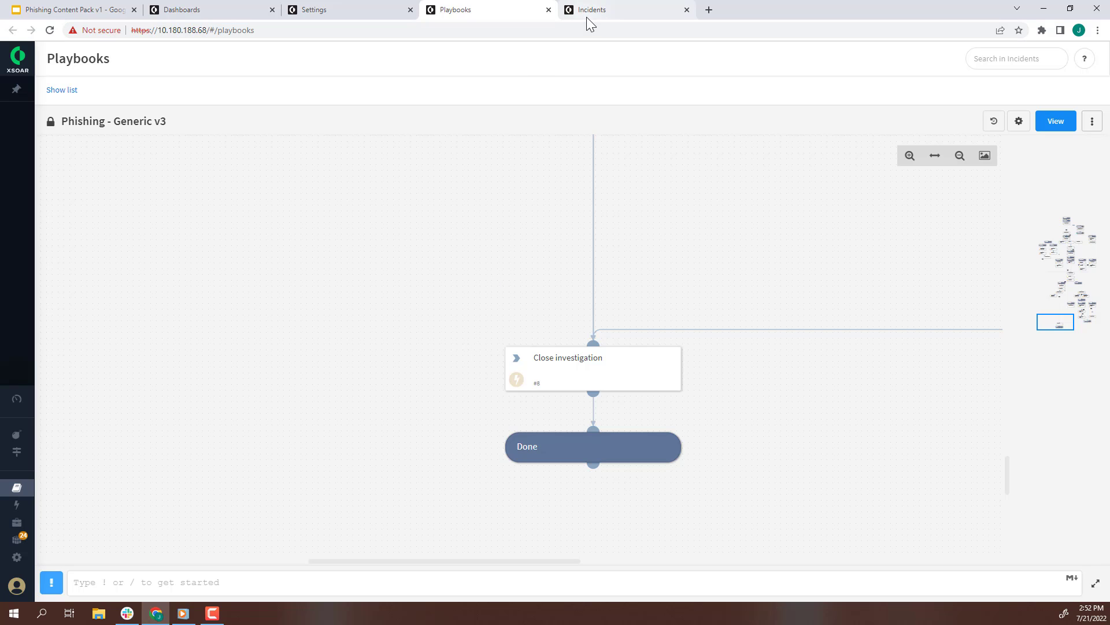
- Show incident #1234 test Case Info with 63 indicators, 23 URL screenshots and Joe.eml
click(622, 9)
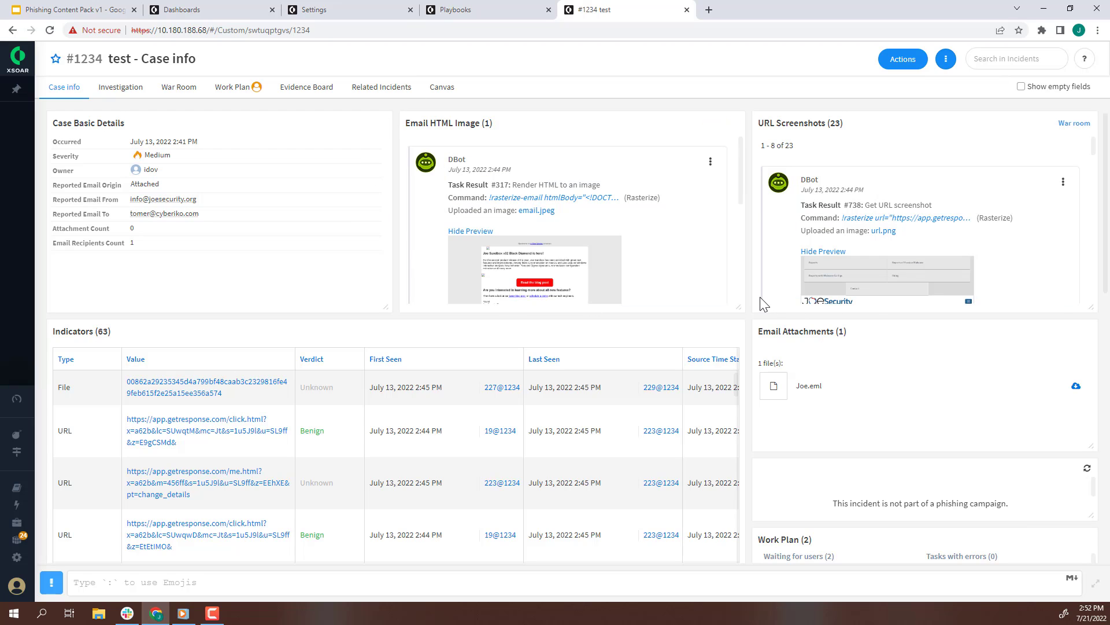
mouse_move(1095, 145)
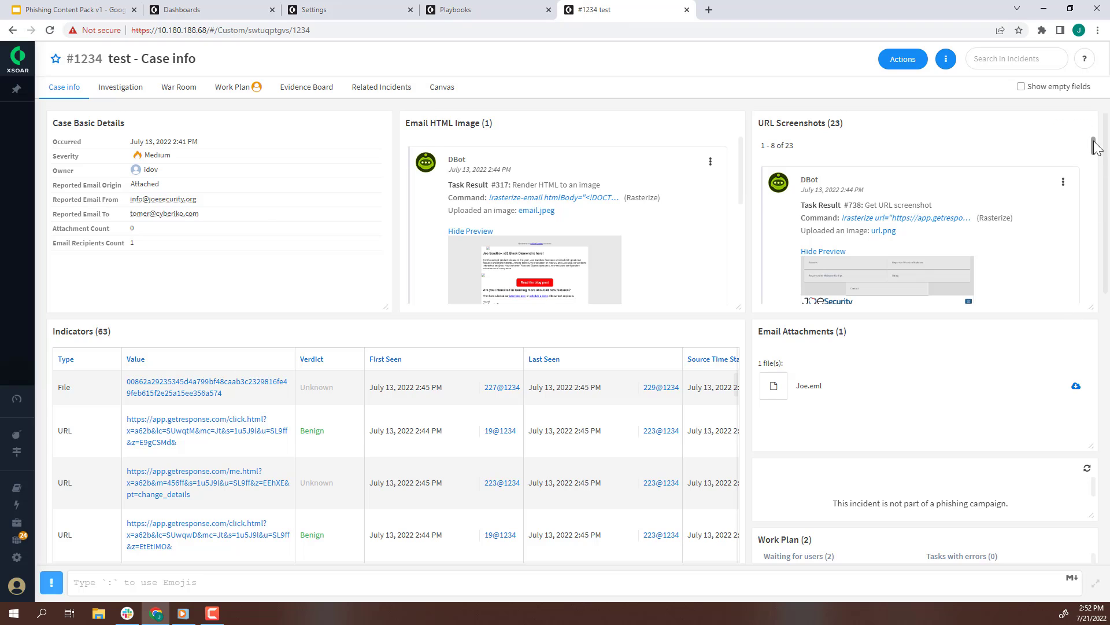
mouse_move(892, 338)
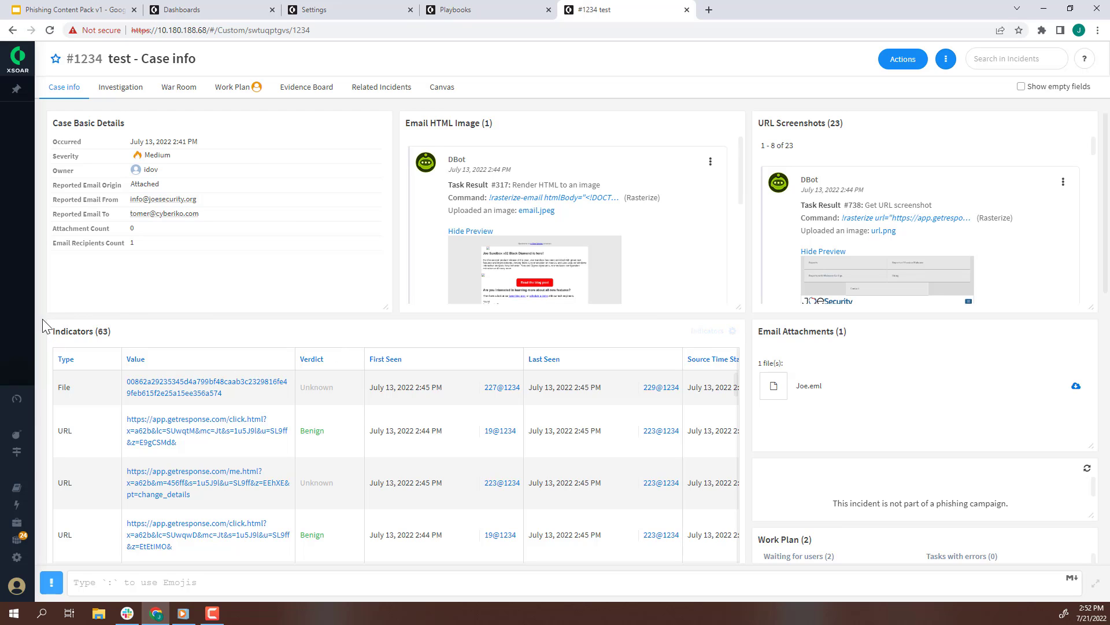
mouse_move(120, 87)
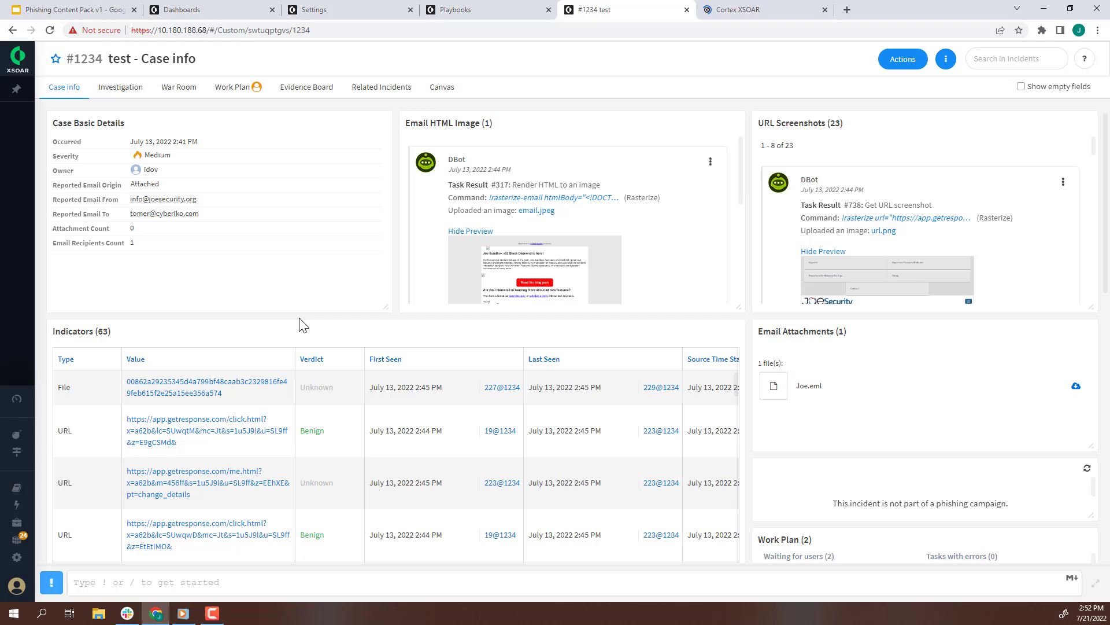
mouse_move(669, 123)
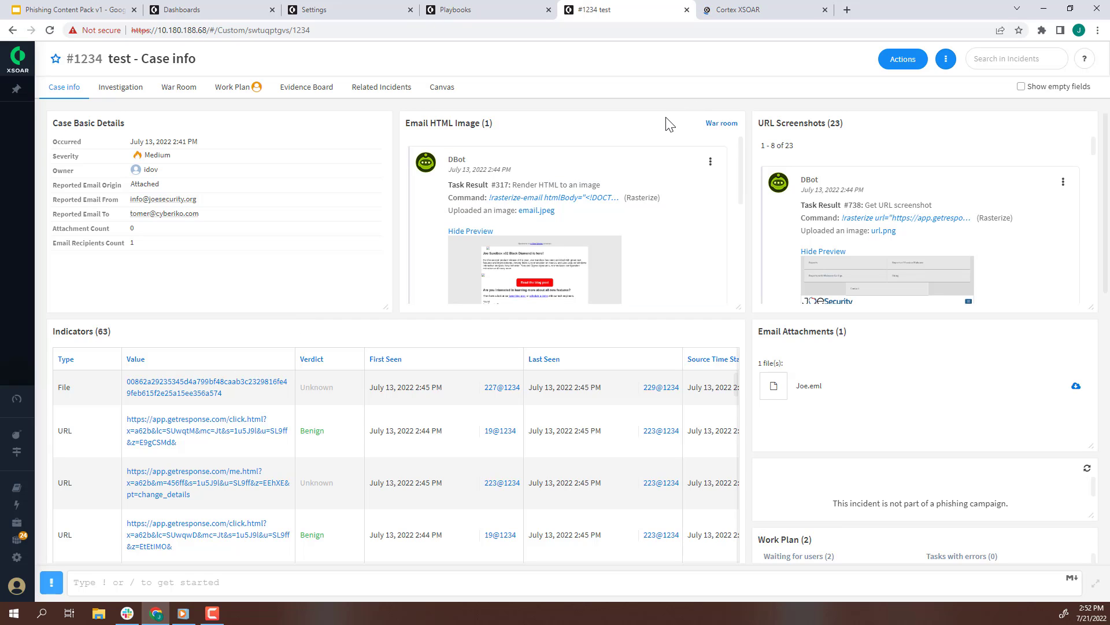
mouse_move(723, 33)
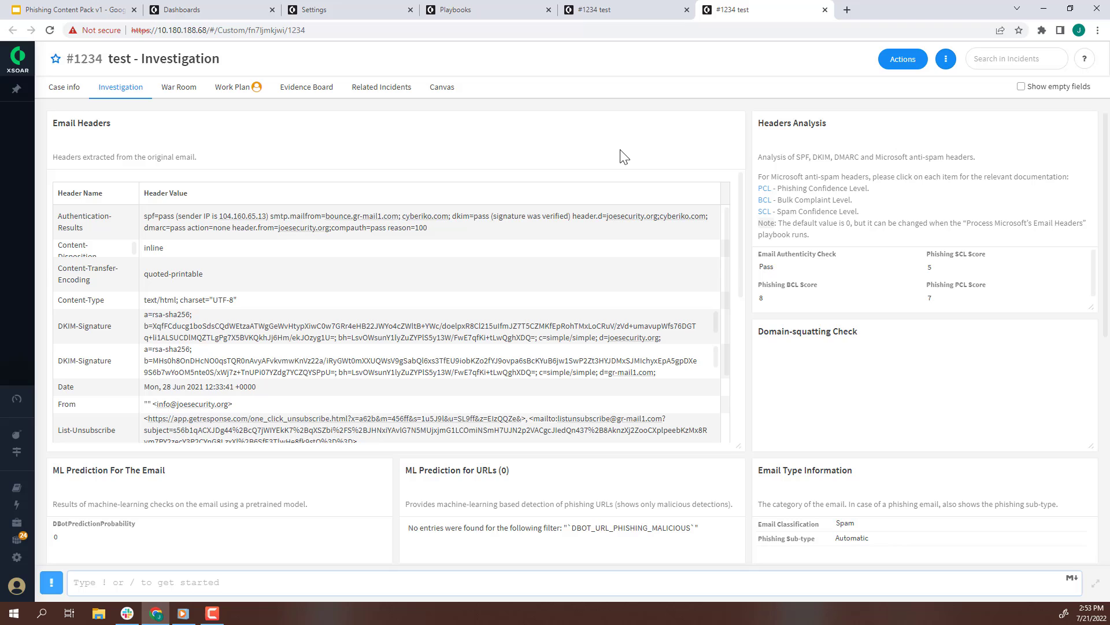
mouse_move(947, 124)
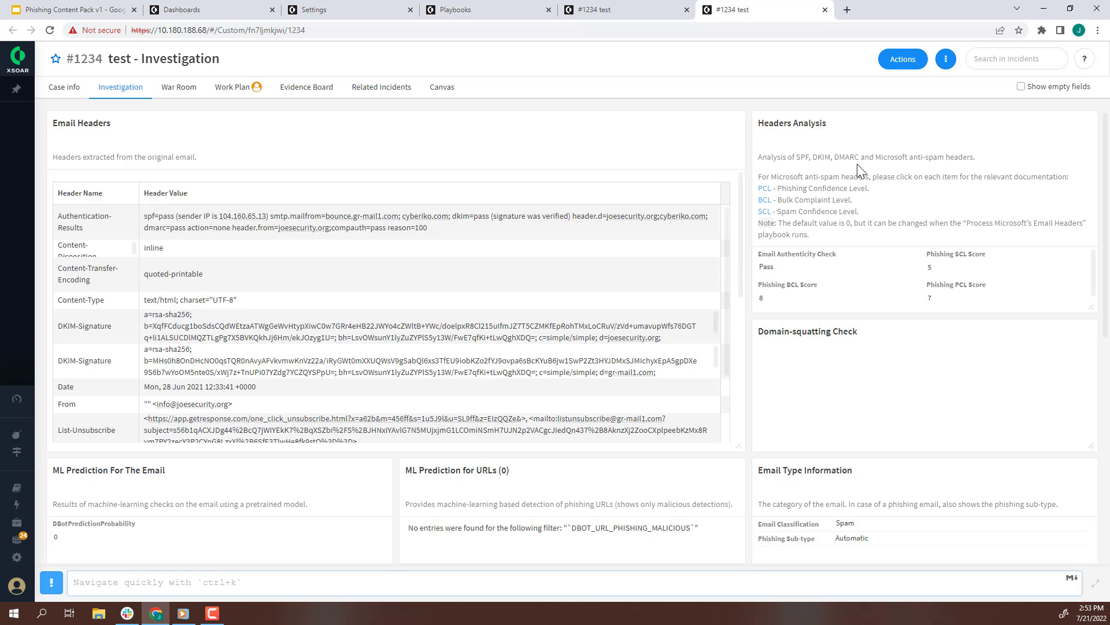
mouse_move(334, 352)
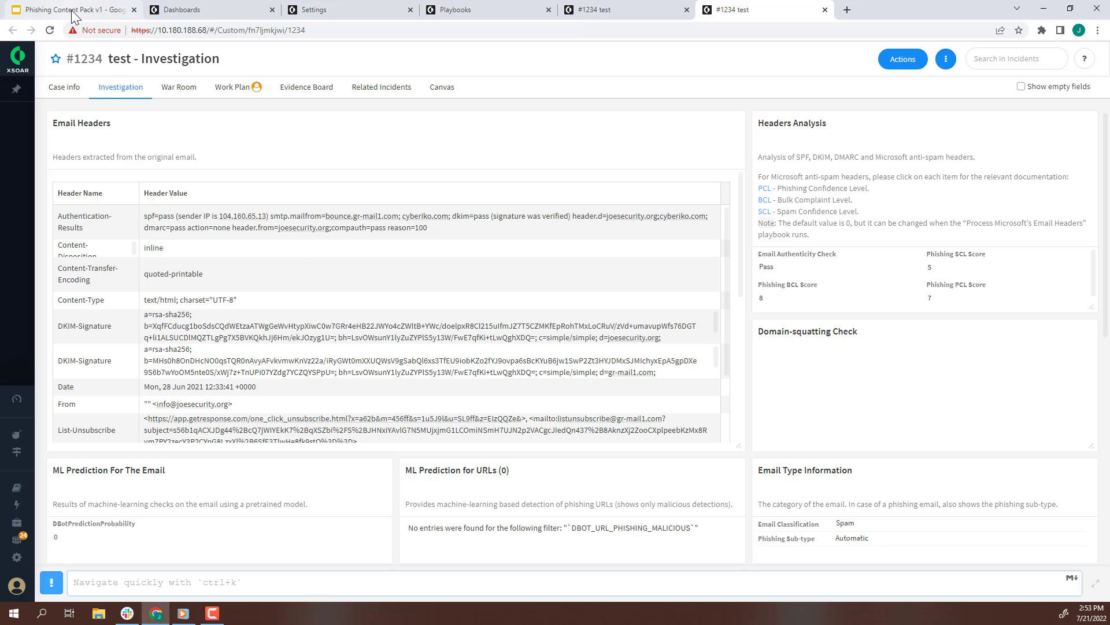
mouse_move(71, 9)
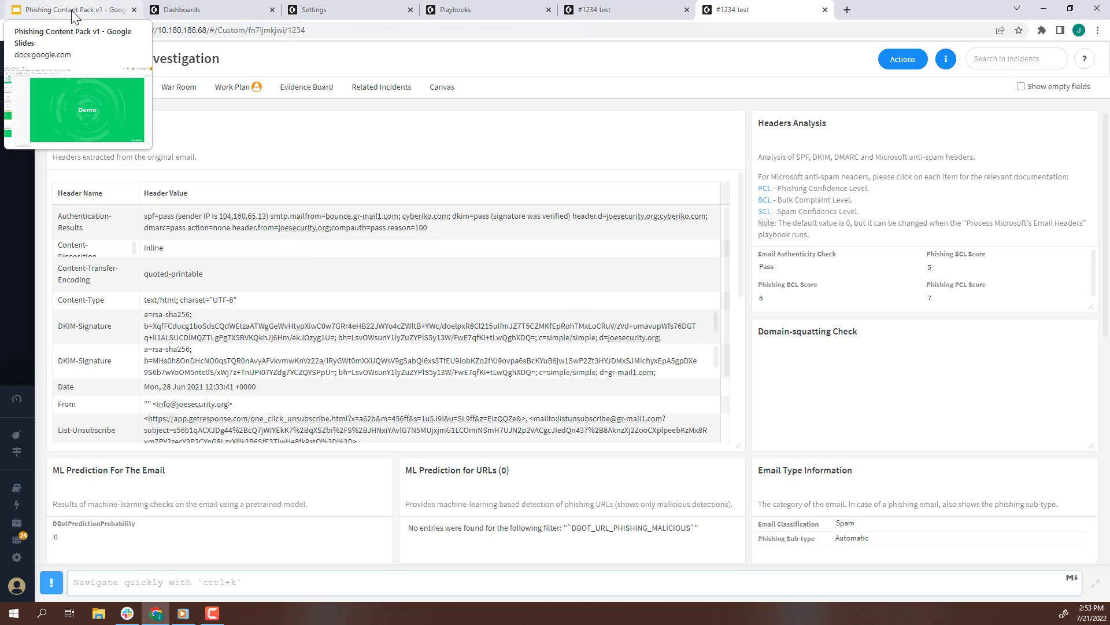
- Display the Summary slide on Phishing Content Pack benefits in the Google Slides presentation
click(71, 10)
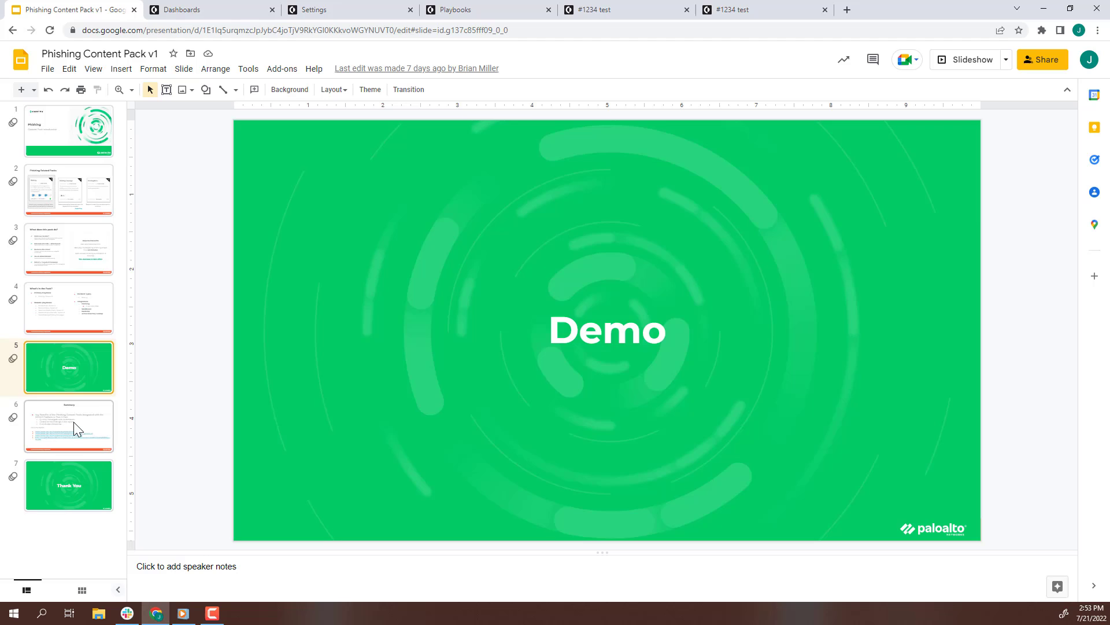
click(92, 69)
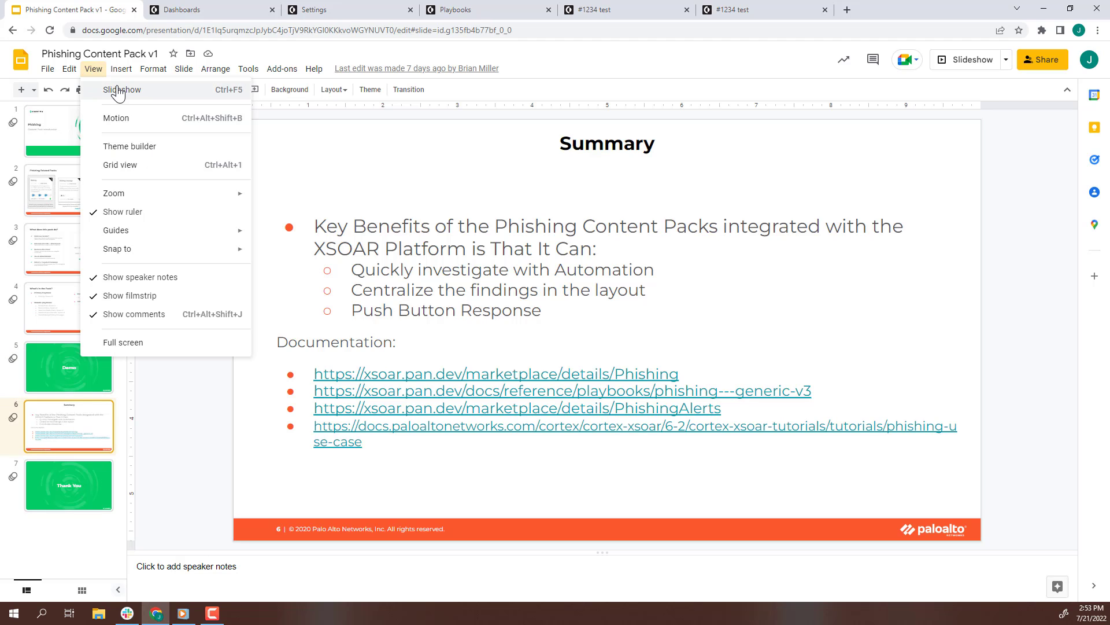